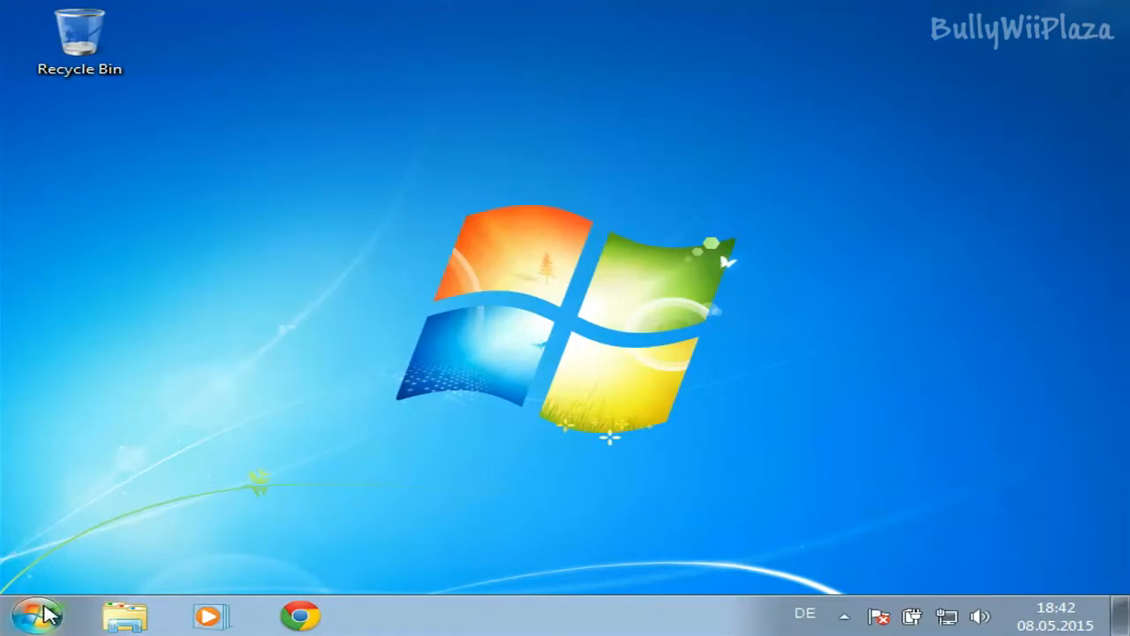
- Open the Computer window from the Start menu to list the local disk and CD drive
{"action": "left_click", "coordinate": [35, 614]}
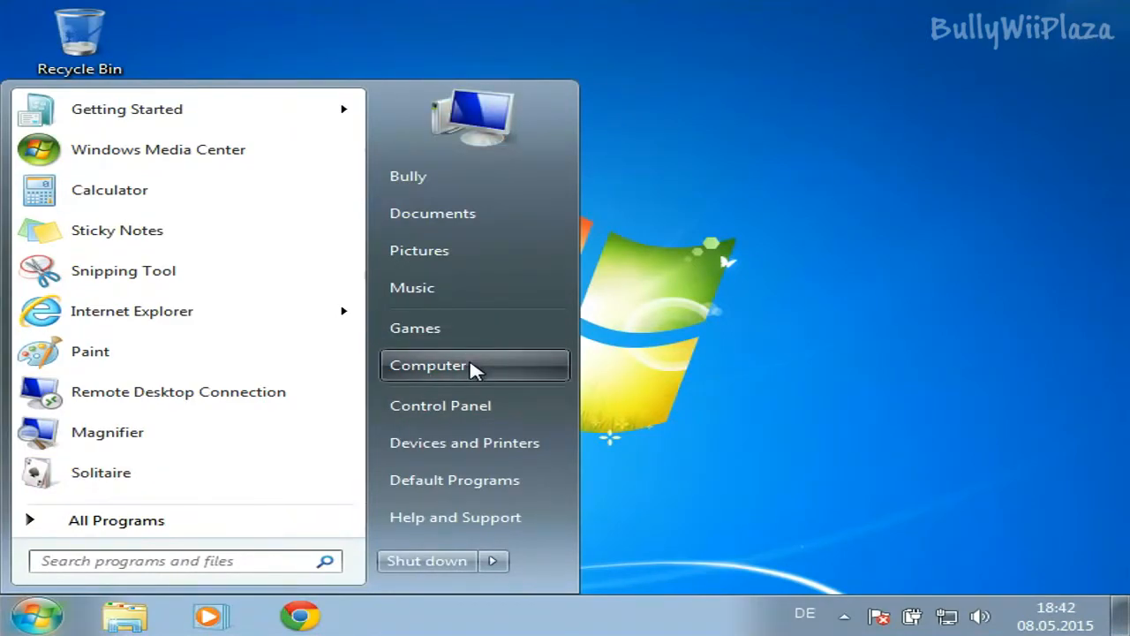
{"action": "left_click", "coordinate": [427, 364]}
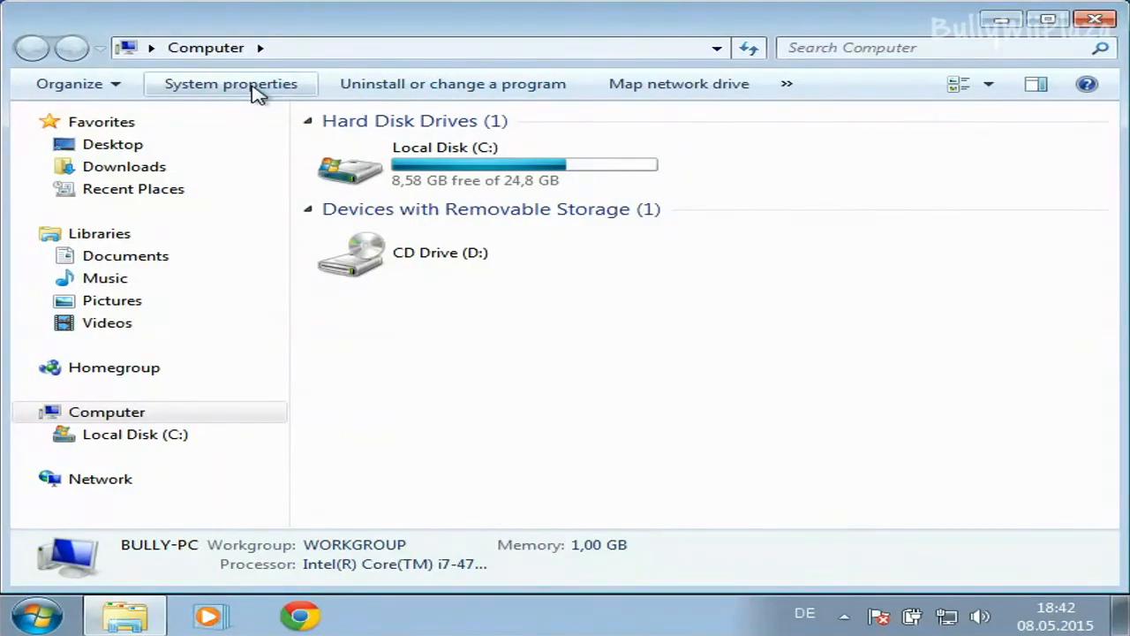
- Show System properties revealing Windows 7 Ultimate SP1, i7, 1 GB RAM and 64-bit type
{"action": "left_click", "coordinate": [230, 82]}
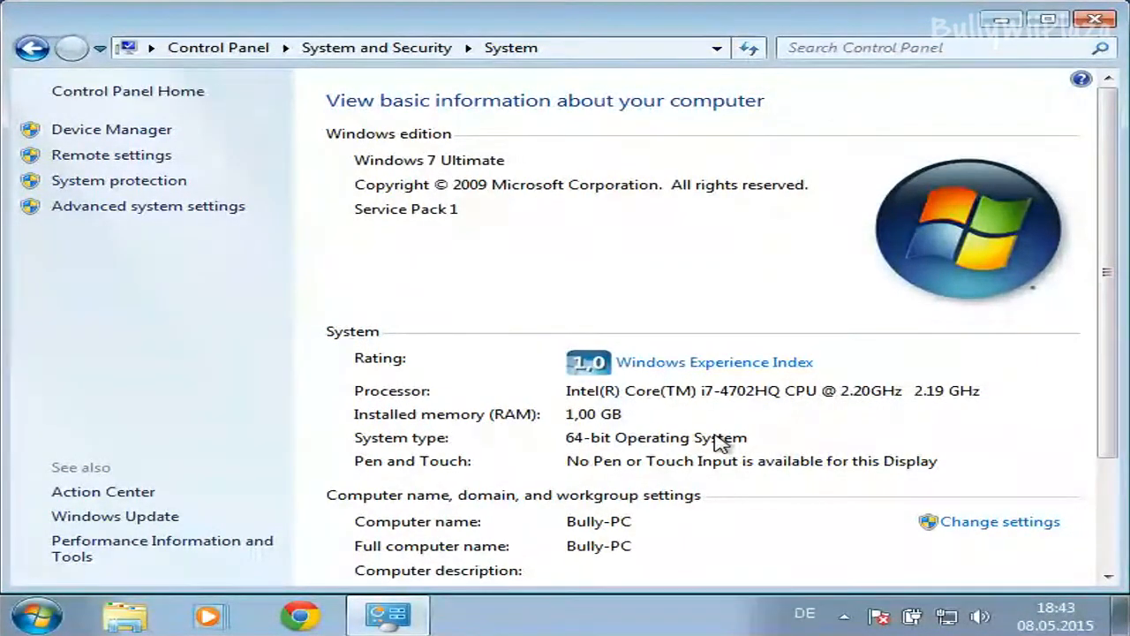
{"action": "mouse_move", "coordinate": [1038, 60]}
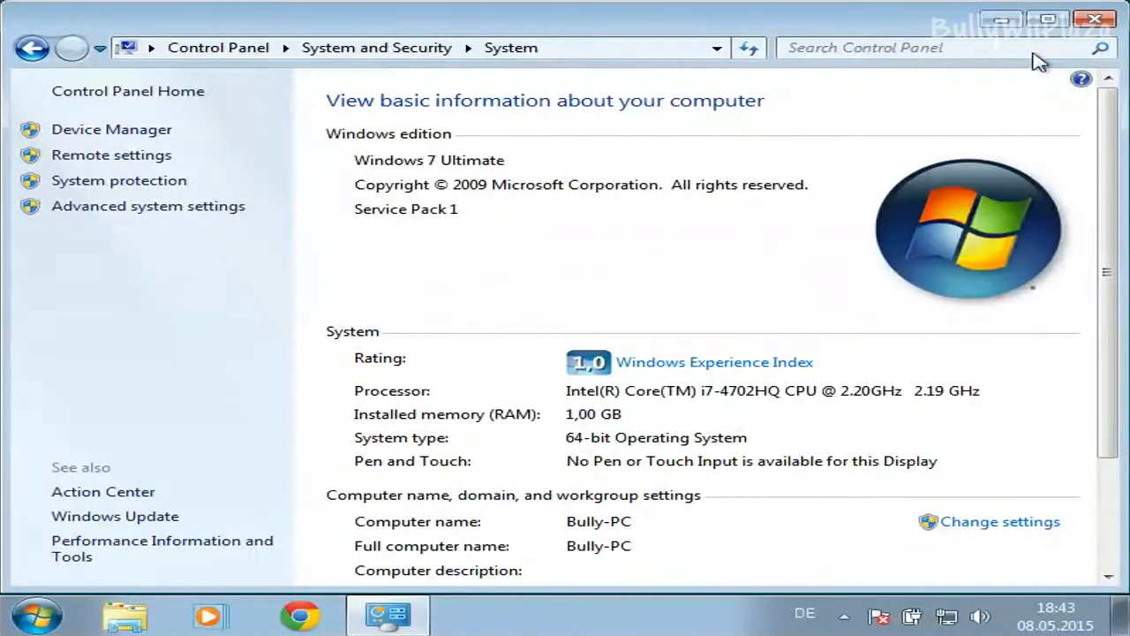